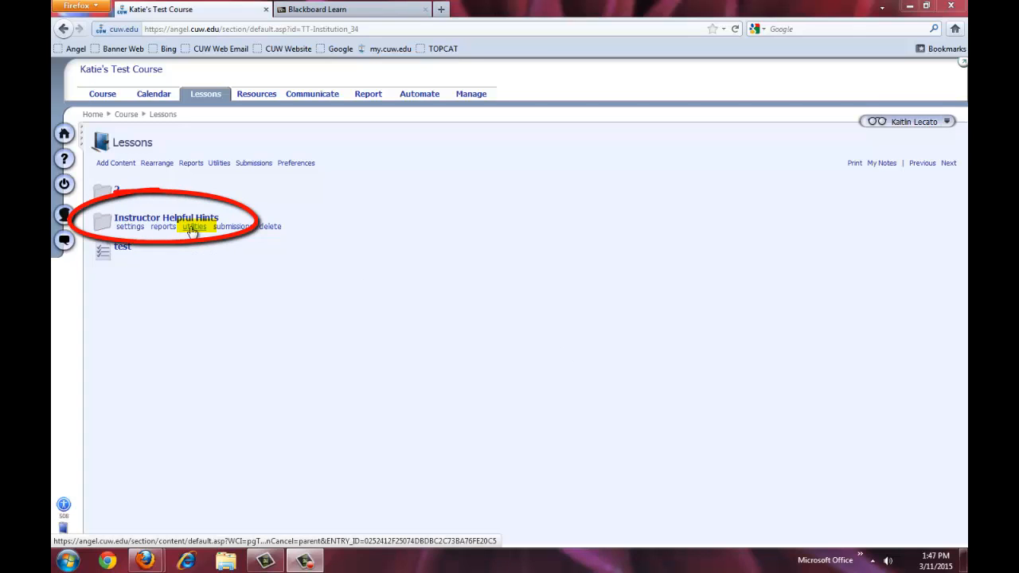
Export the Instructor Helpful Hints folder to ZIP from its Utilities and start downloading the archive.
{"action": "left_click", "coordinate": [194, 226]}
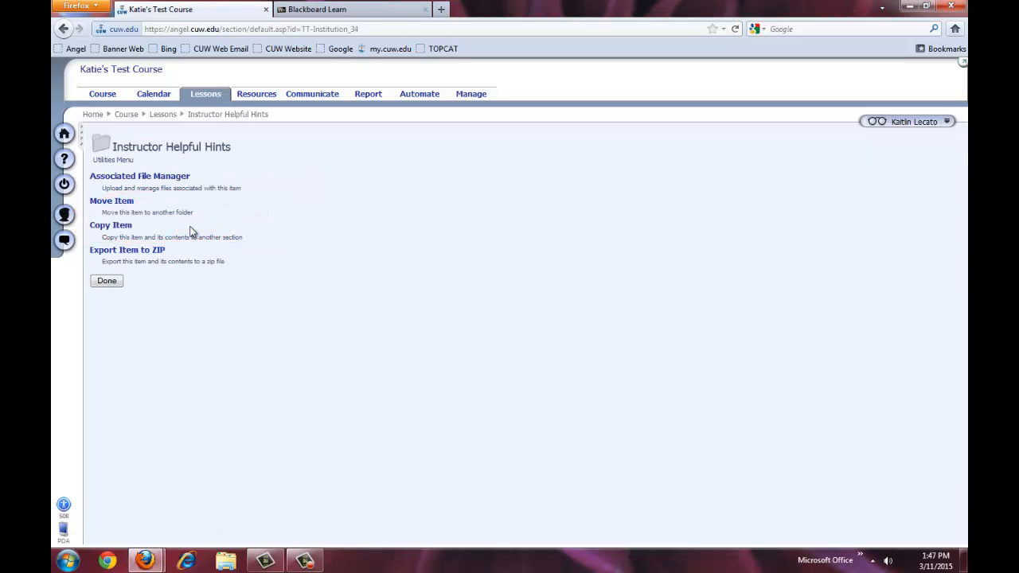
{"action": "left_click", "coordinate": [127, 248]}
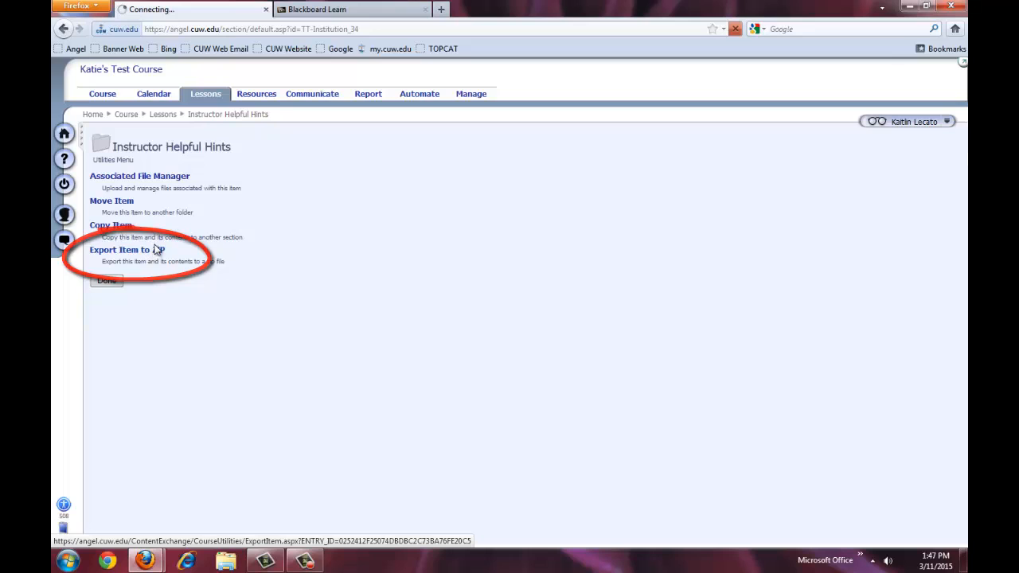
{"action": "left_click", "coordinate": [118, 248]}
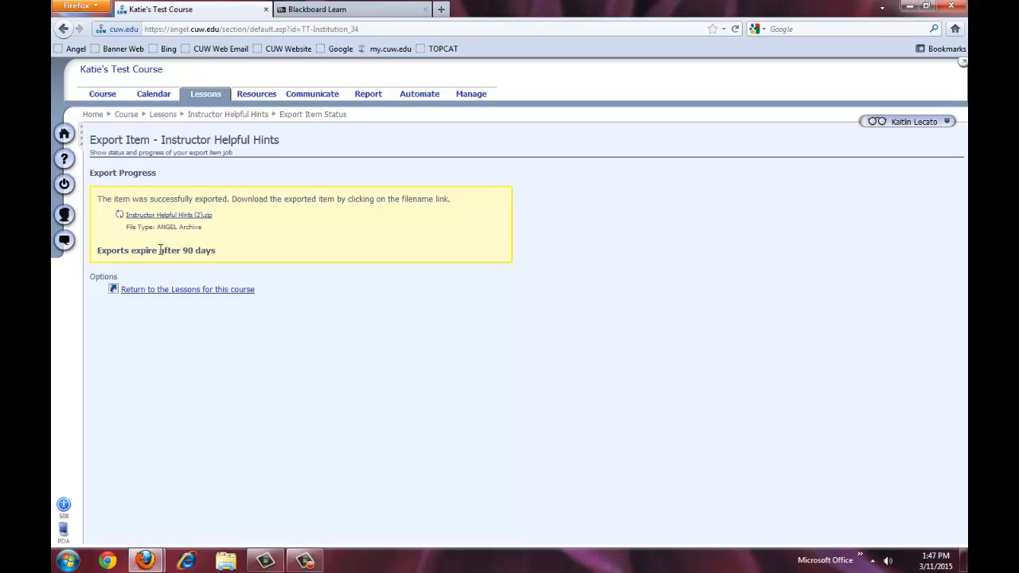
{"action": "left_click", "coordinate": [169, 215]}
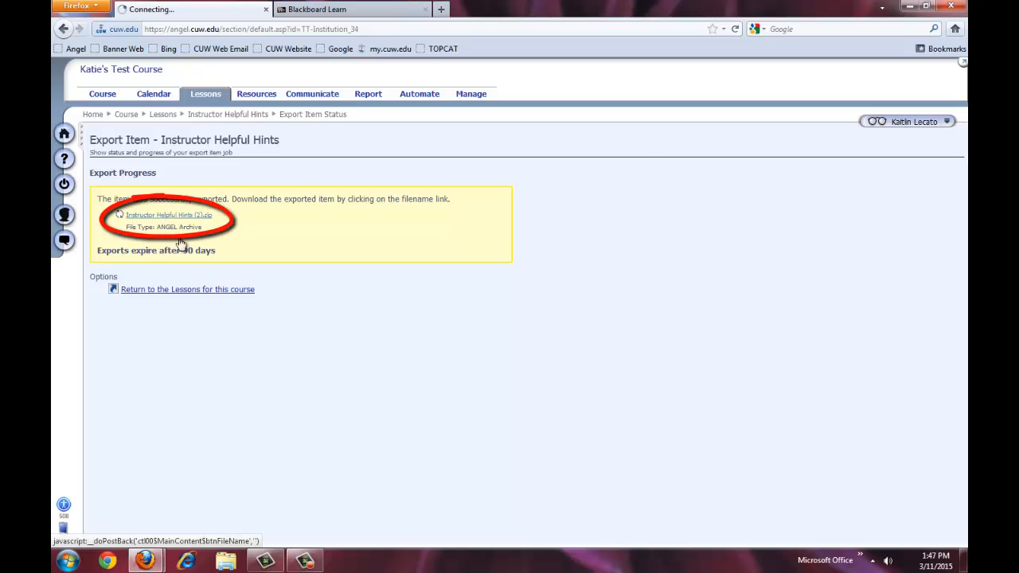
Save the exported Instructor Helpful Hints ZIP to the desktop via the Firefox download prompt.
{"action": "left_click", "coordinate": [169, 214]}
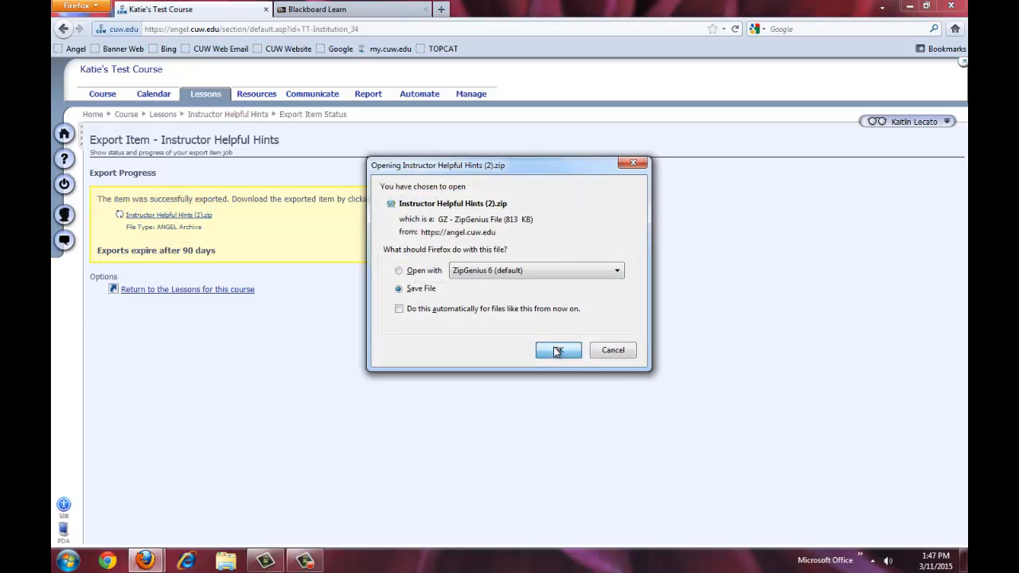
{"action": "left_click", "coordinate": [557, 350]}
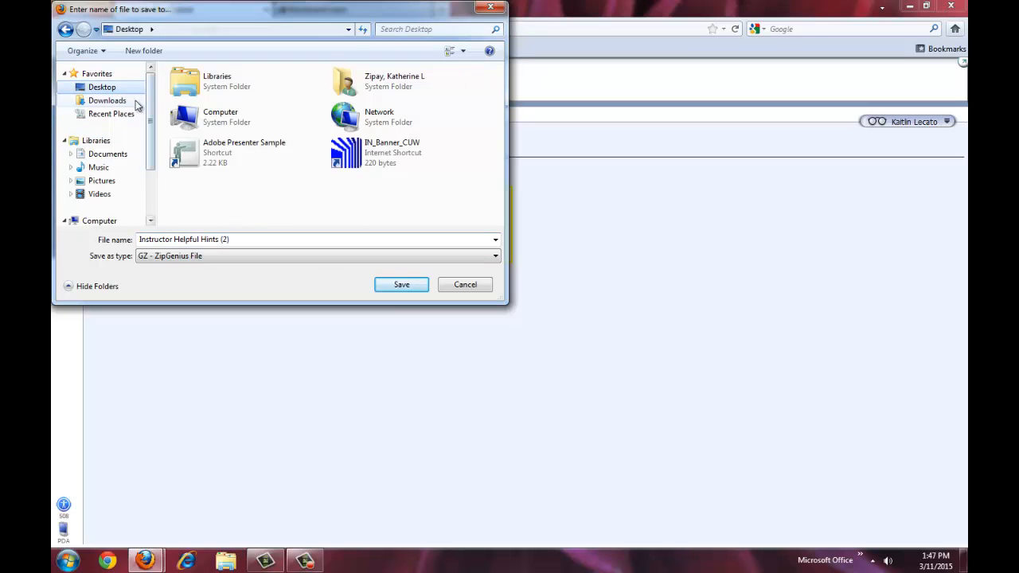
{"action": "left_click", "coordinate": [401, 283]}
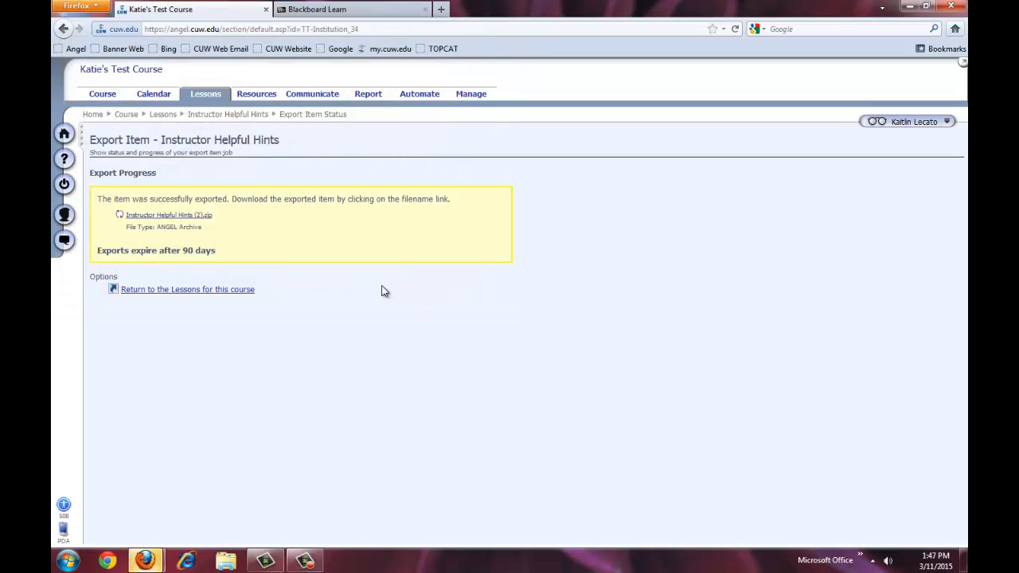
{"action": "mouse_move", "coordinate": [382, 9]}
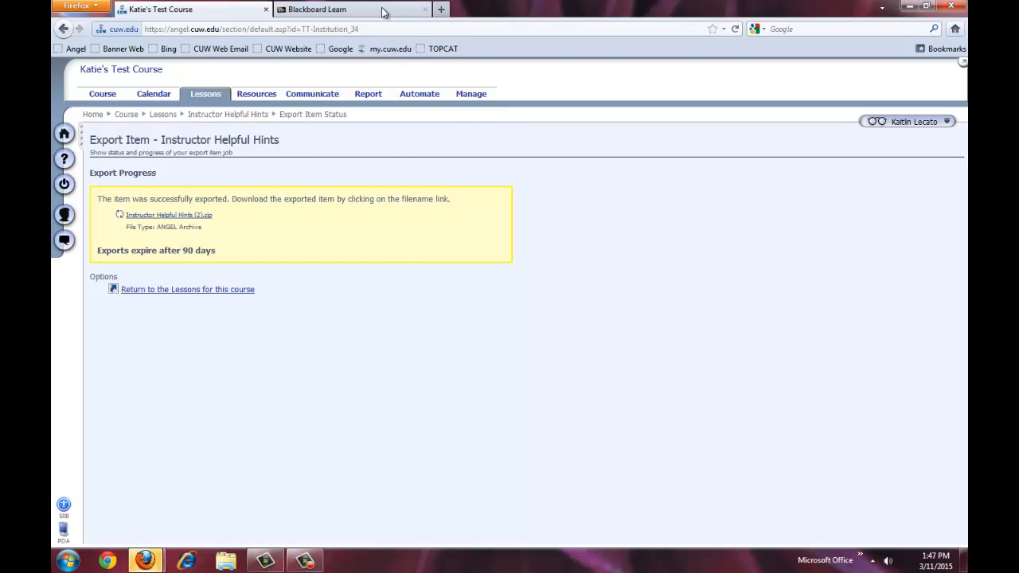
In Blackboard Learn, reach the course's Import Package / View Logs page under Packages and Utilities.
{"action": "left_click", "coordinate": [350, 10]}
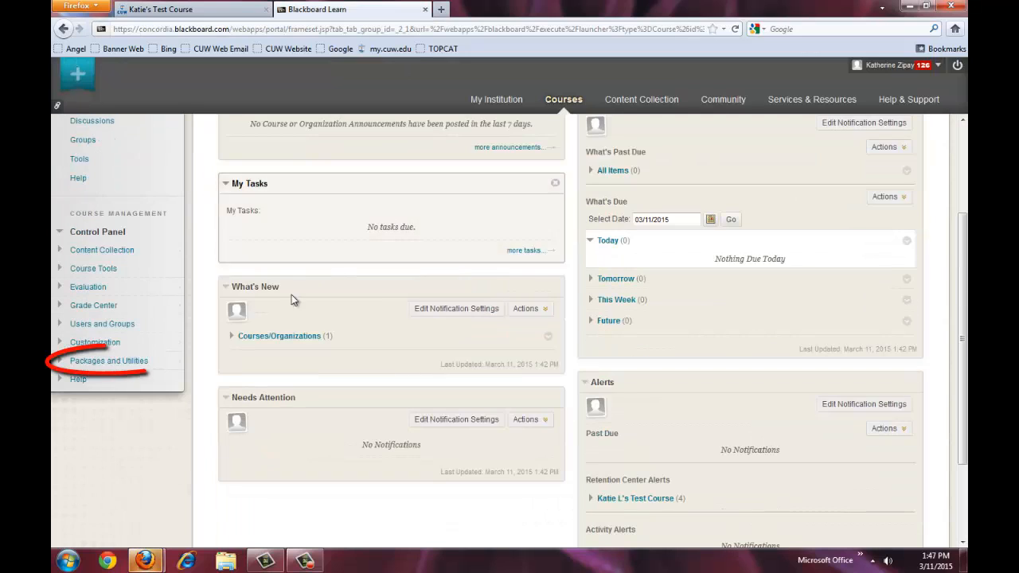
{"action": "mouse_move", "coordinate": [108, 359]}
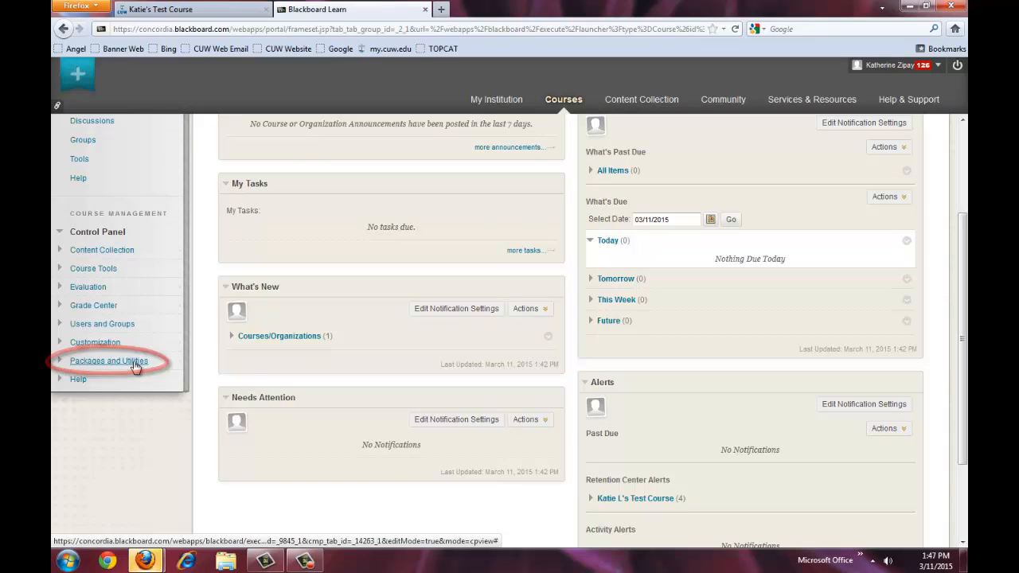
{"action": "left_click", "coordinate": [108, 360]}
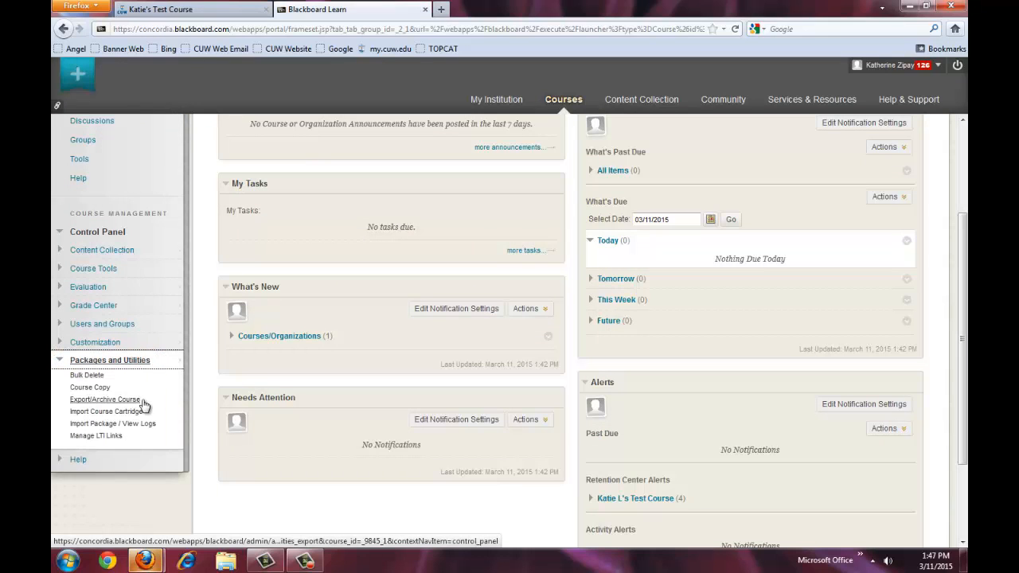
{"action": "mouse_move", "coordinate": [111, 423]}
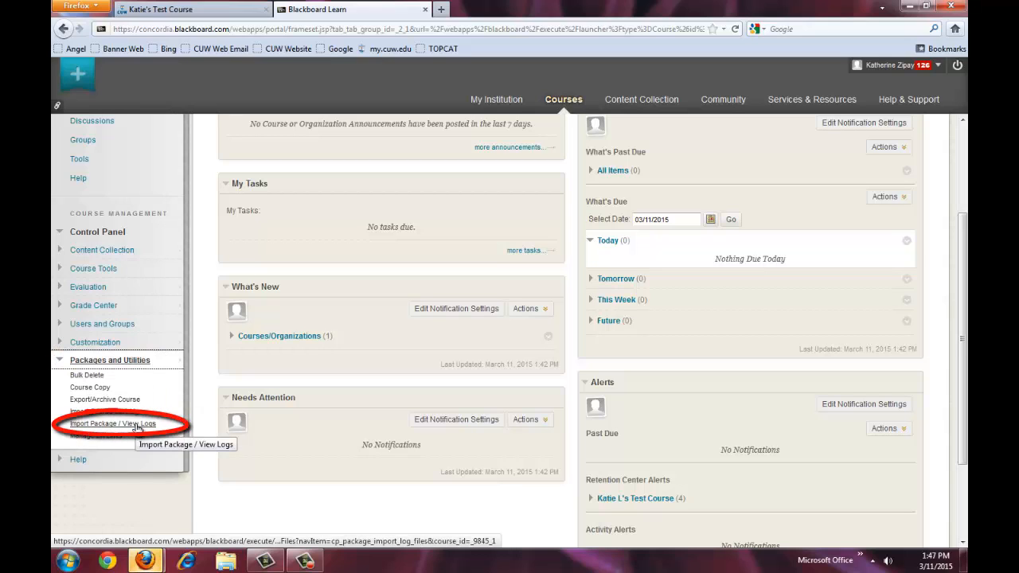
{"action": "left_click", "coordinate": [111, 423]}
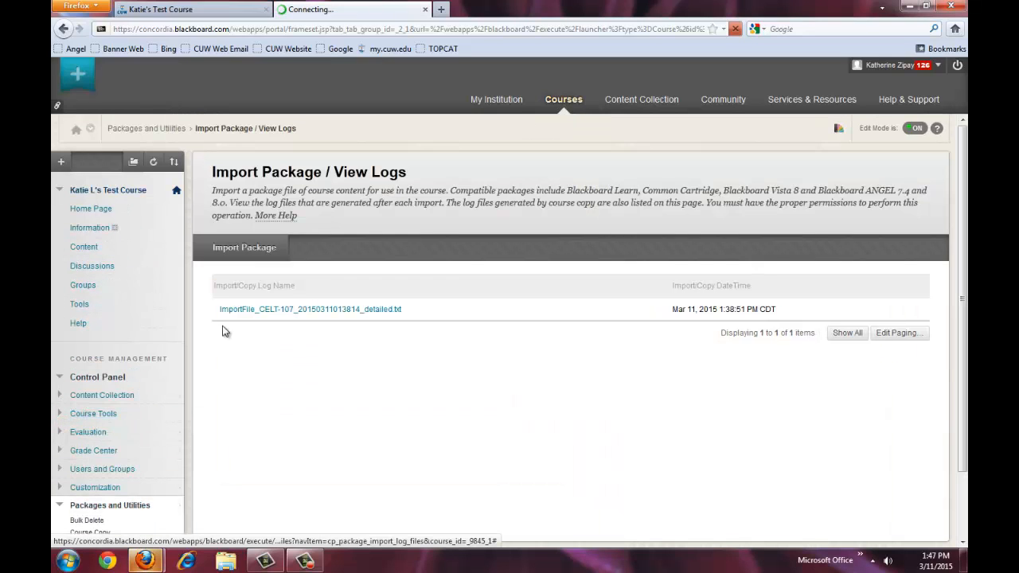
{"action": "mouse_move", "coordinate": [245, 246]}
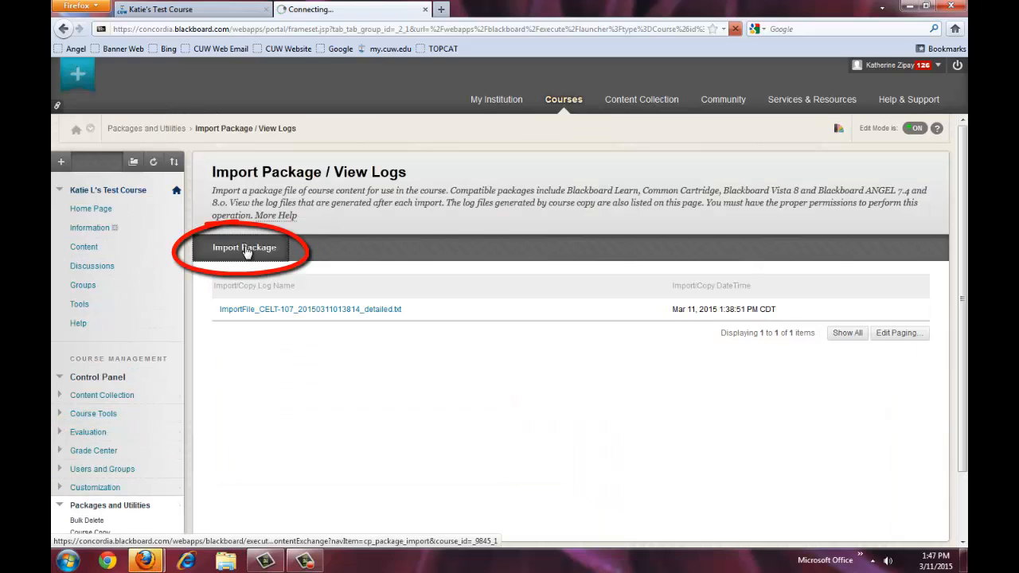
Import a new package, attach the Instructor Helpful Hints ZIP, and submit the import form.
{"action": "left_click", "coordinate": [245, 249]}
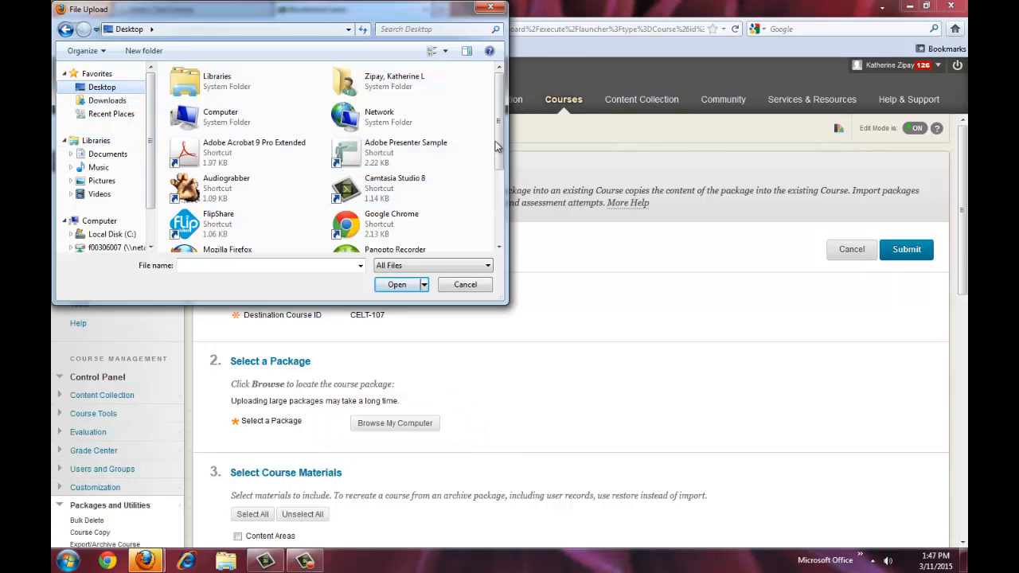
{"action": "scroll", "scroll_direction": "down", "scroll_amount": 3}
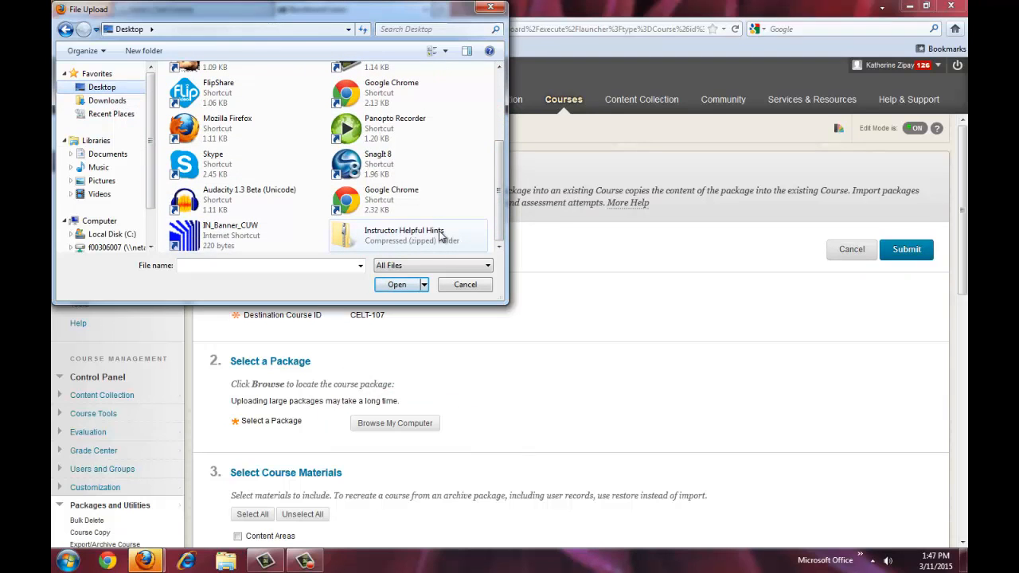
{"action": "left_click", "coordinate": [396, 284]}
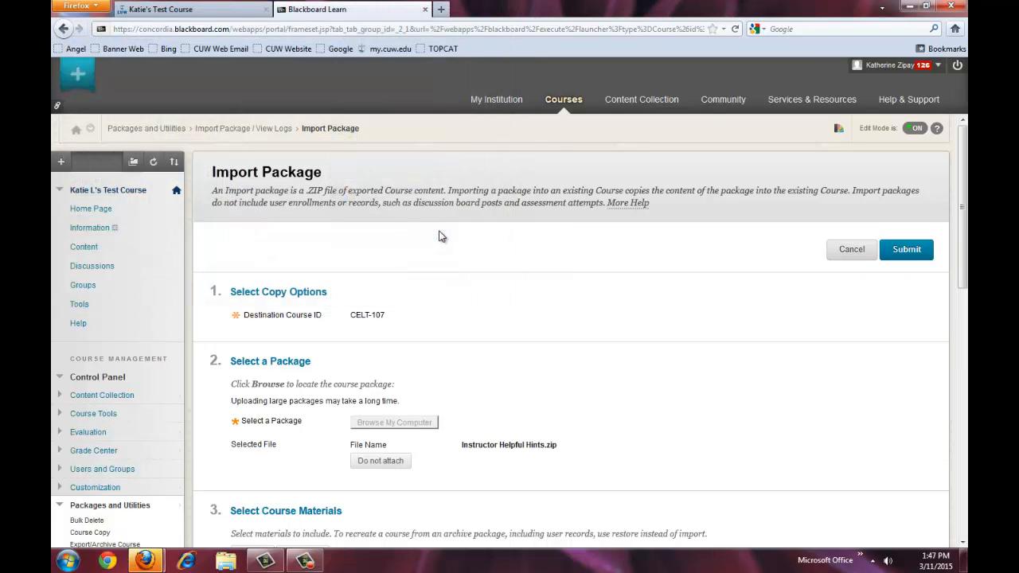
{"action": "scroll", "scroll_direction": "down", "scroll_amount": 3}
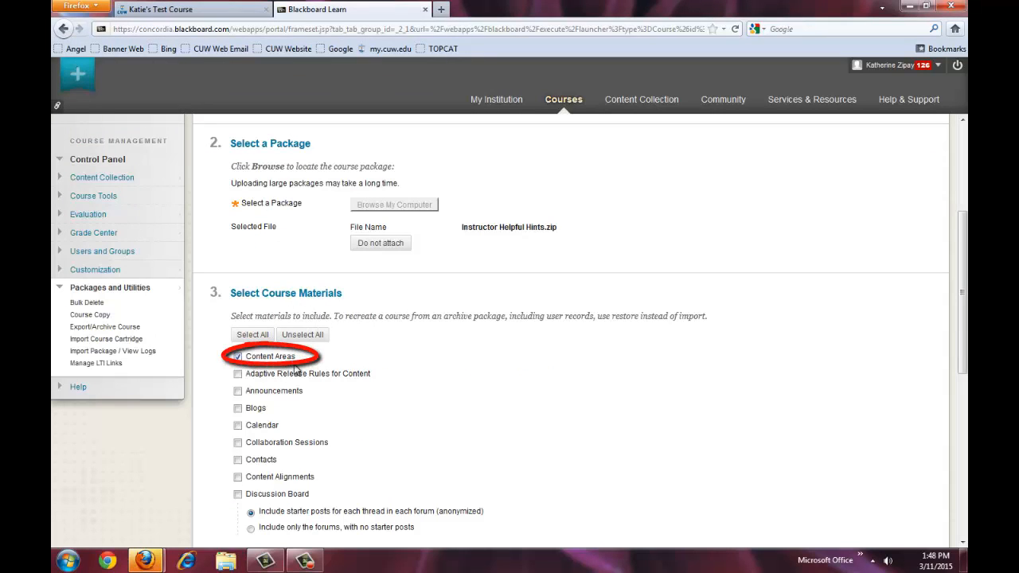
{"action": "scroll", "scroll_direction": "down", "scroll_amount": 3}
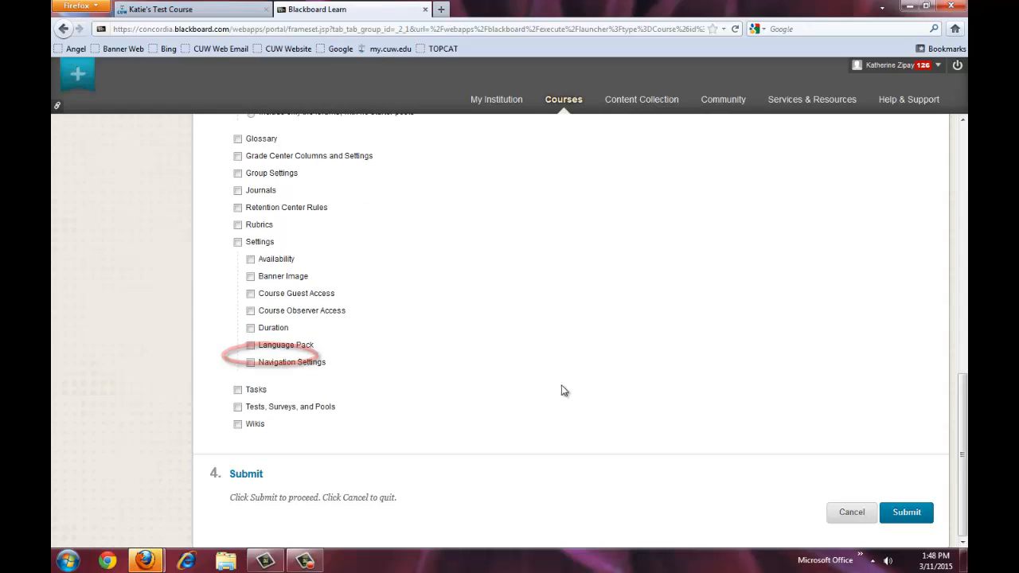
{"action": "left_click", "coordinate": [907, 512]}
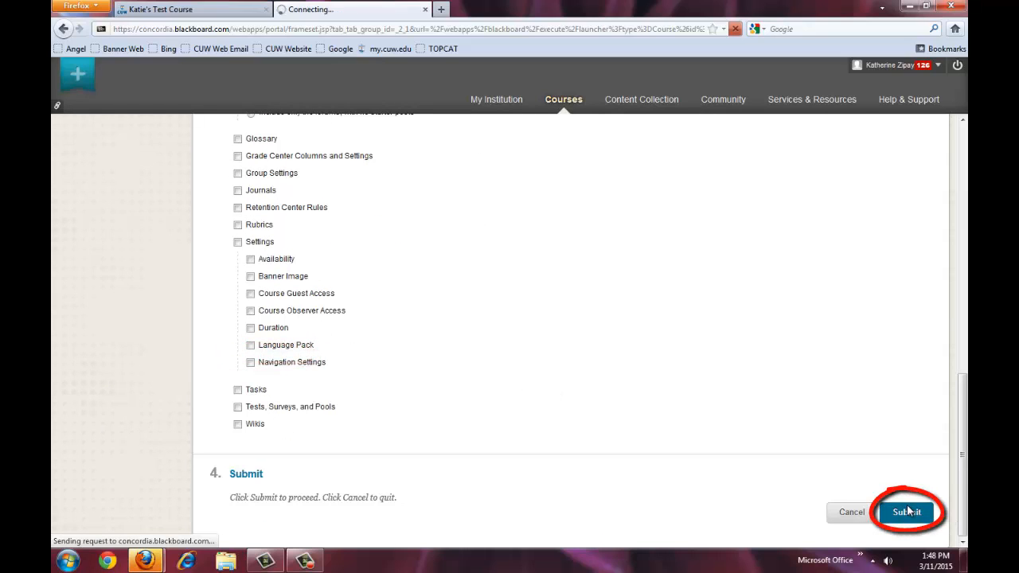
{"action": "left_click", "coordinate": [905, 513]}
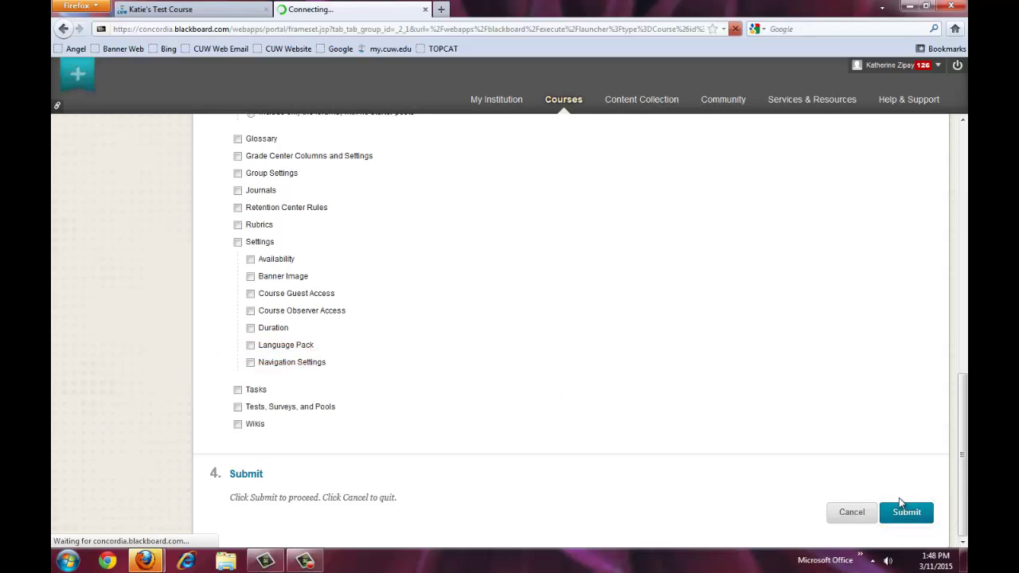
{"action": "left_click", "coordinate": [905, 512]}
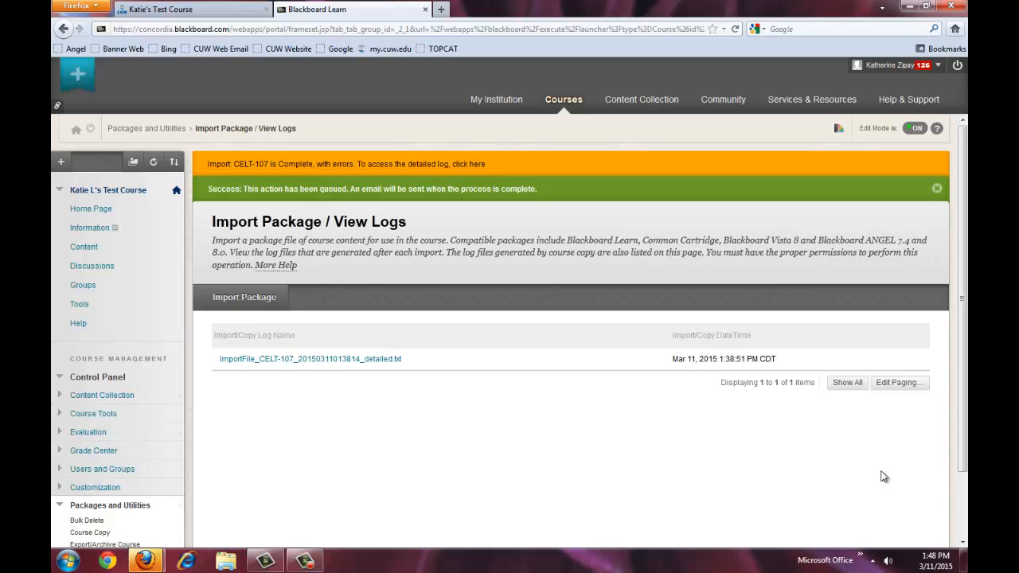
{"action": "mouse_move", "coordinate": [468, 222]}
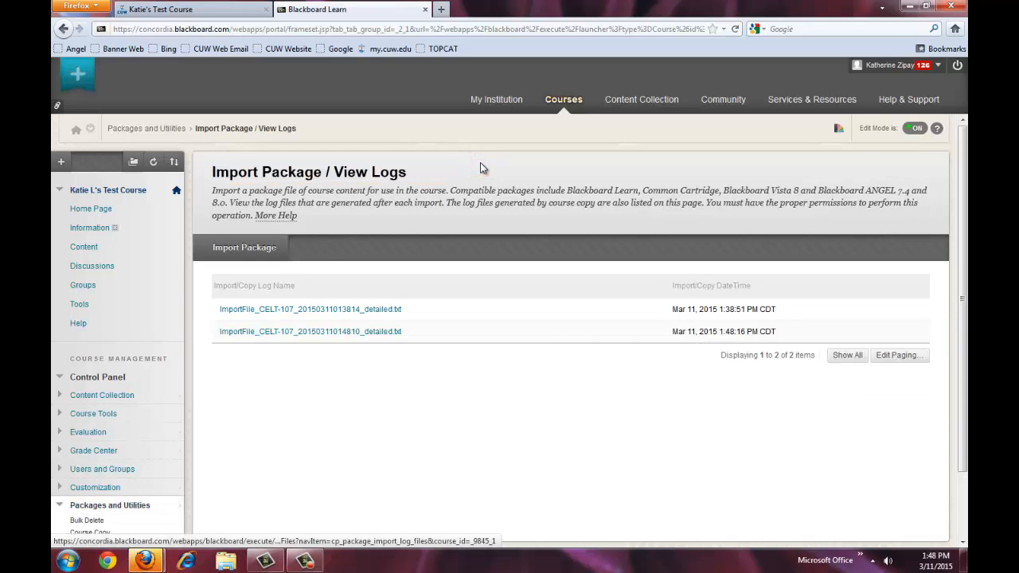
Review the newest import log, then close it and return to the course Content page.
{"action": "left_click", "coordinate": [309, 331]}
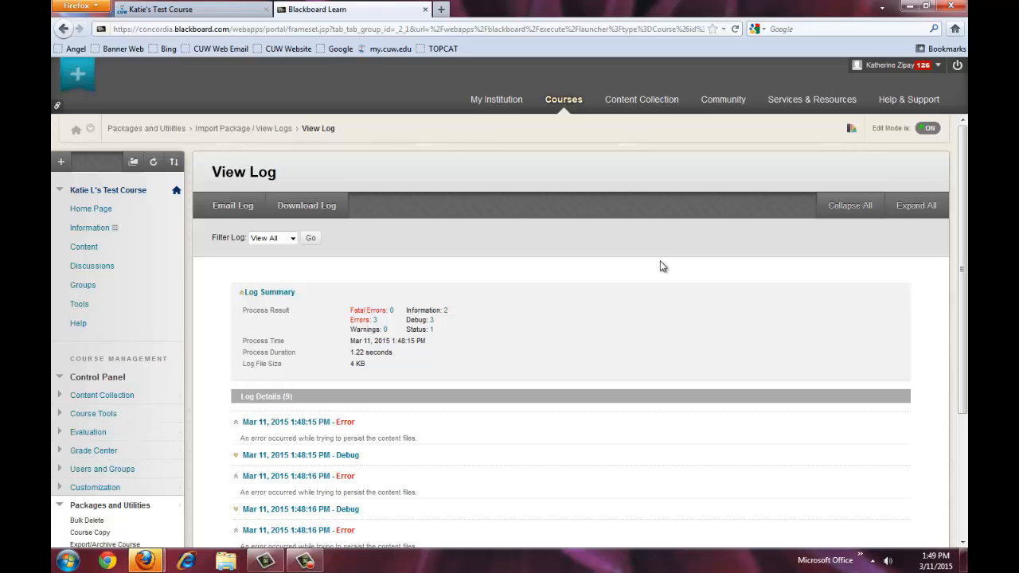
{"action": "scroll", "scroll_direction": "down", "scroll_amount": 3}
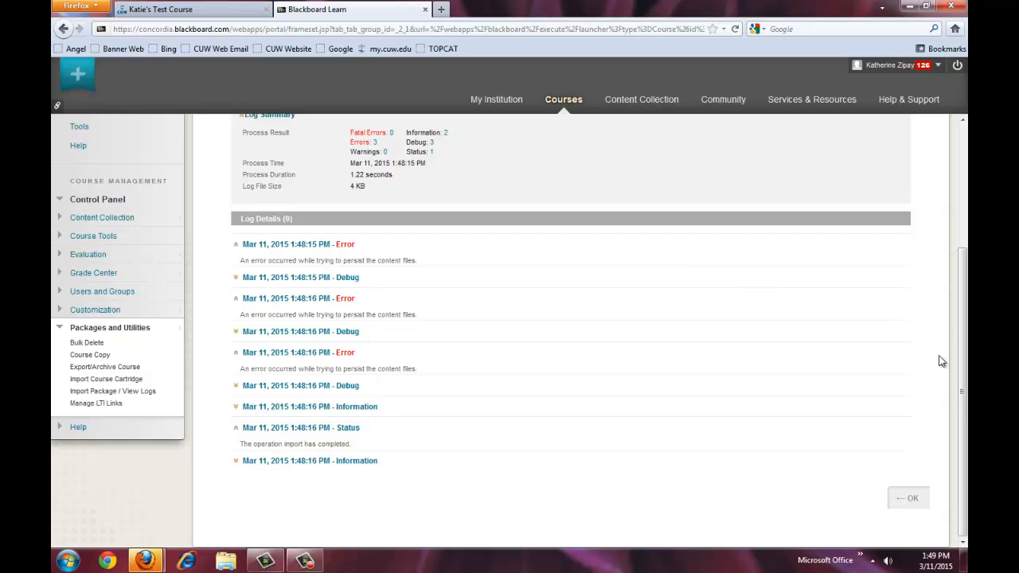
{"action": "mouse_move", "coordinate": [917, 424]}
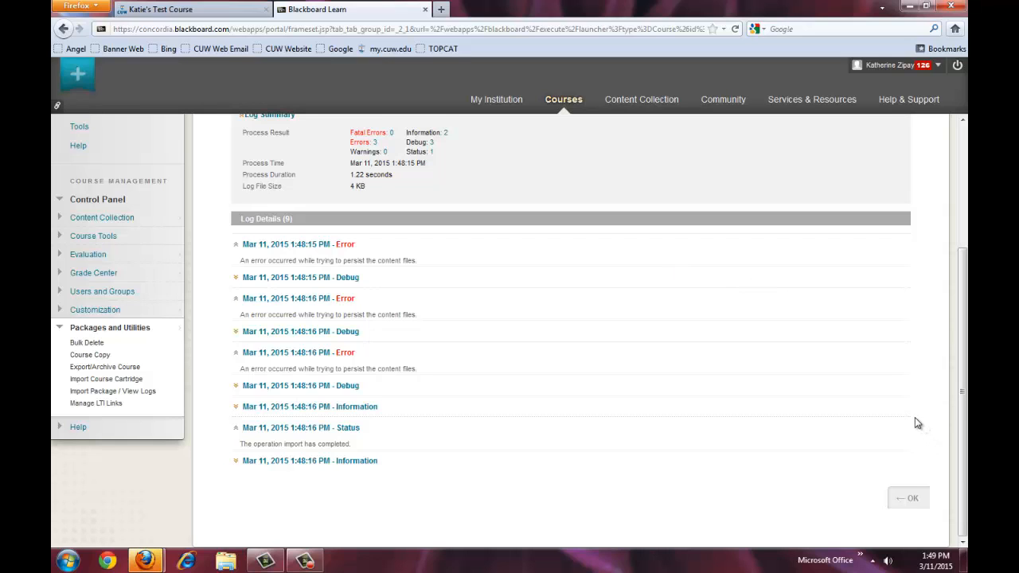
{"action": "left_click", "coordinate": [907, 497]}
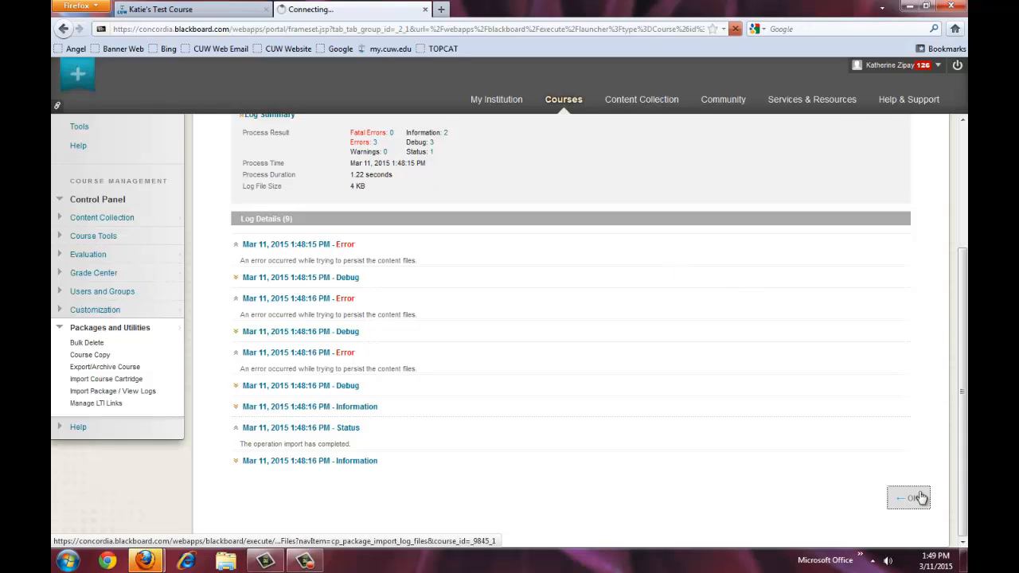
{"action": "left_click", "coordinate": [907, 497]}
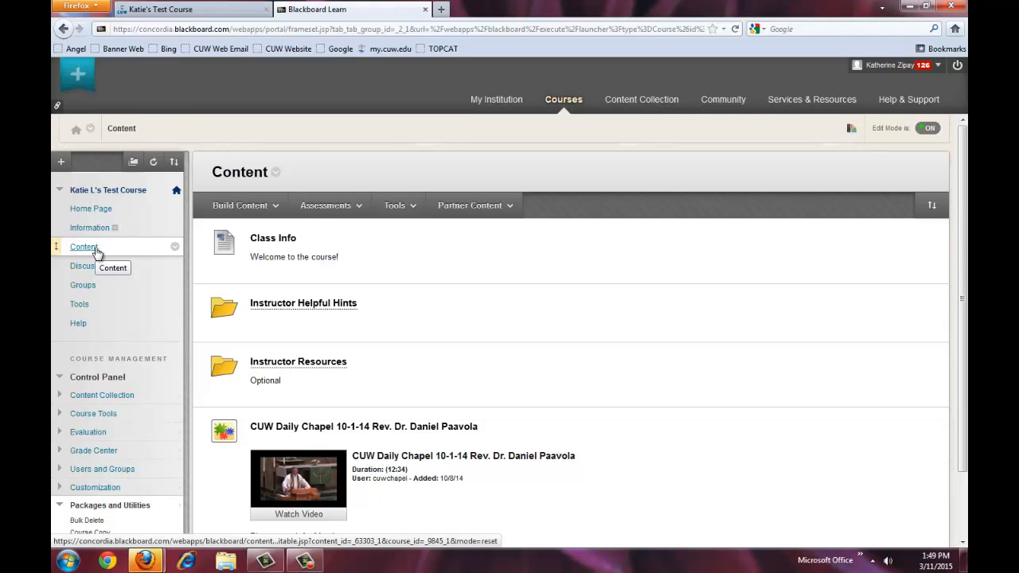
Move the Instructor Helpful Hints folder into the Instructor Resources destination folder and submit.
{"action": "scroll", "scroll_direction": "down", "scroll_amount": 3}
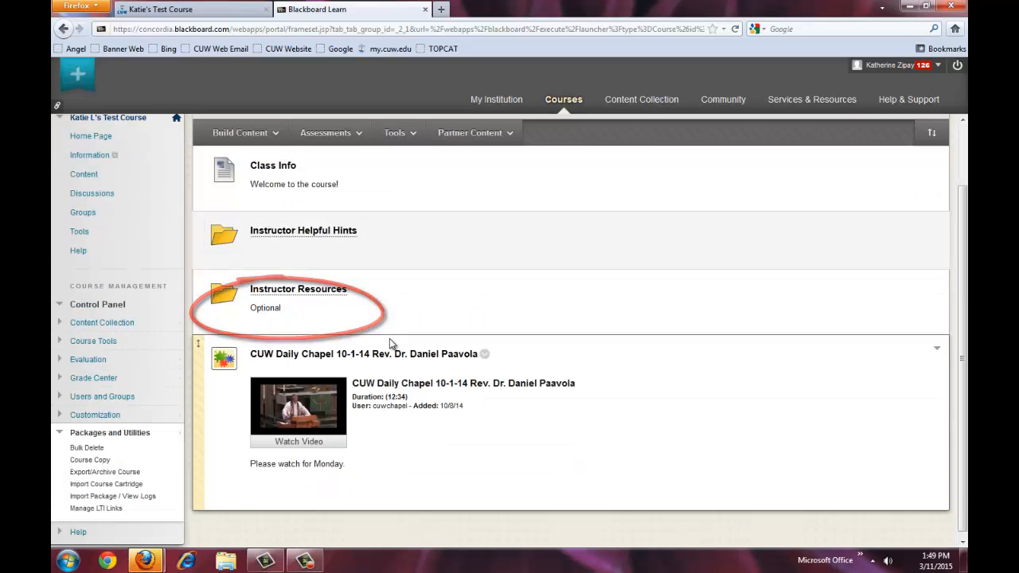
{"action": "left_click", "coordinate": [363, 239]}
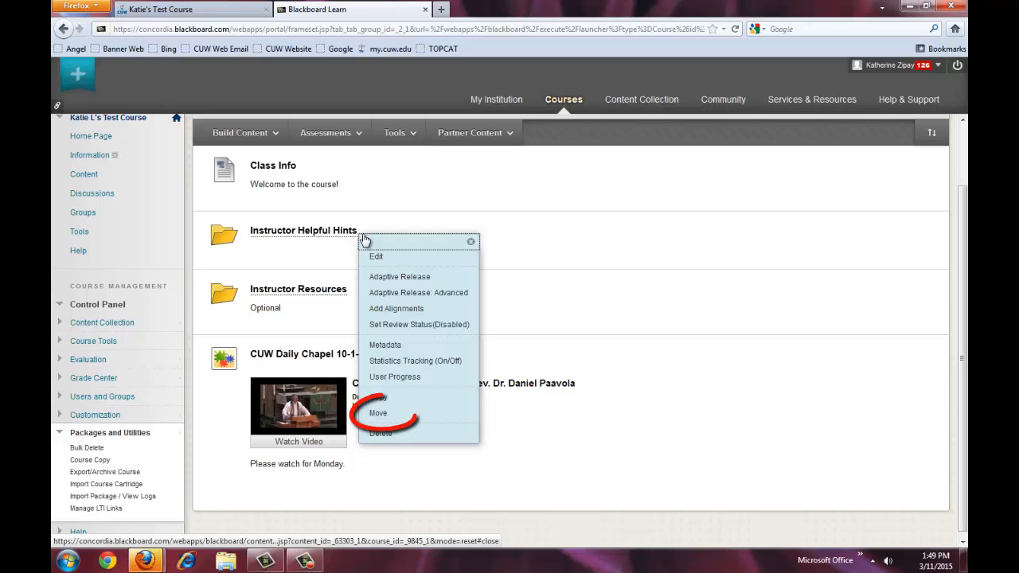
{"action": "left_click", "coordinate": [377, 412]}
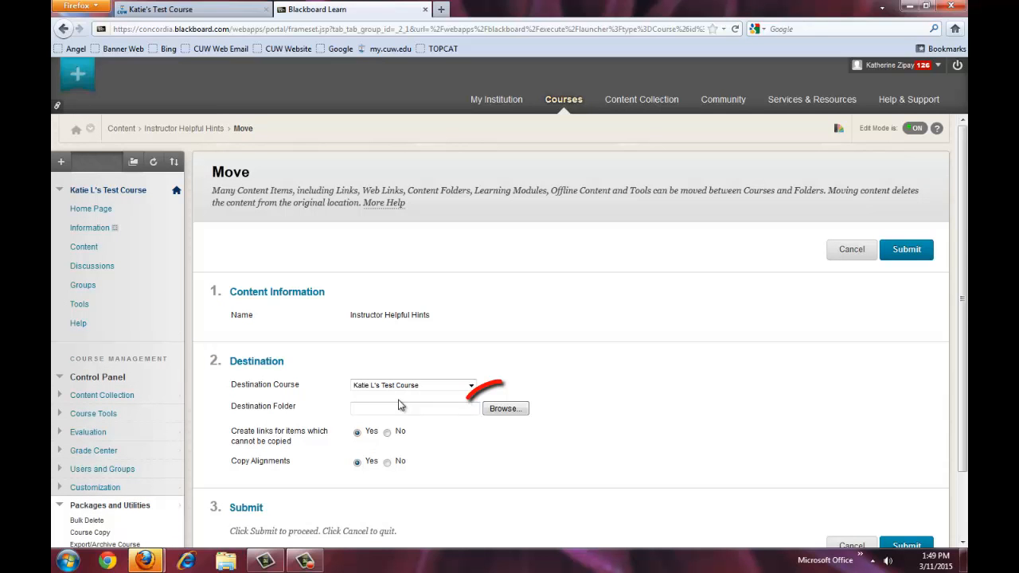
{"action": "left_click", "coordinate": [505, 408]}
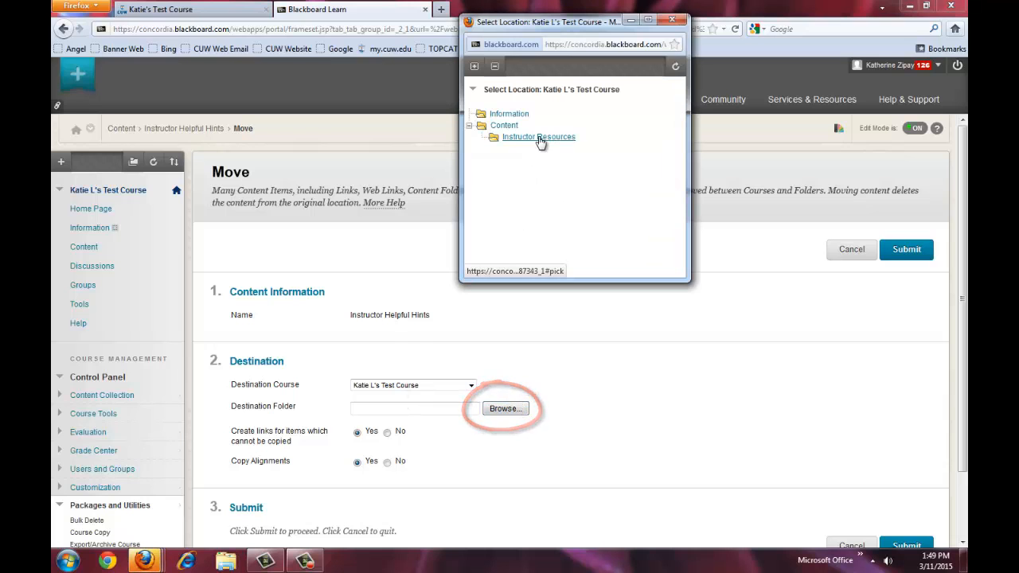
{"action": "left_click", "coordinate": [538, 136]}
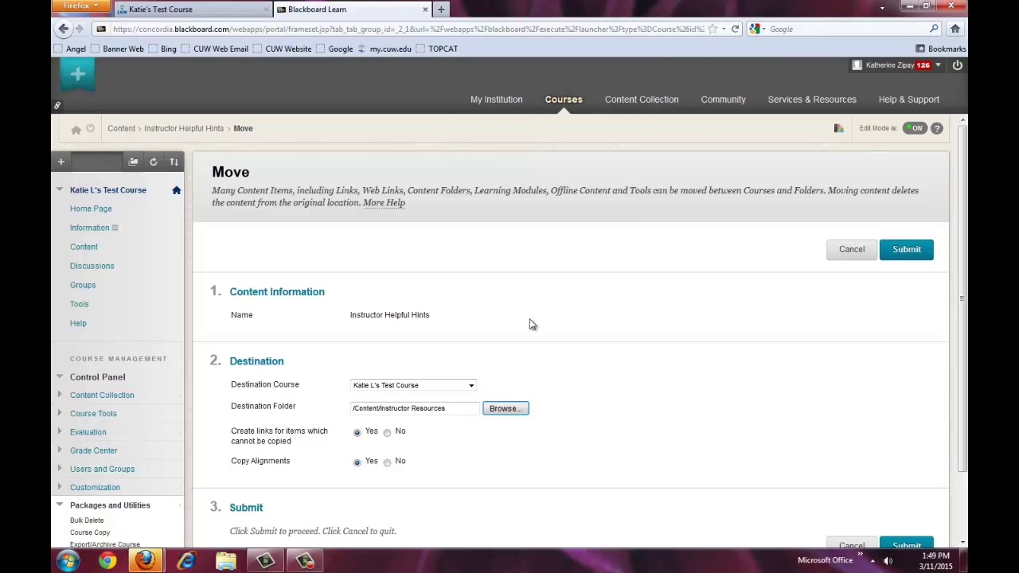
{"action": "scroll", "scroll_direction": "down", "scroll_amount": 3}
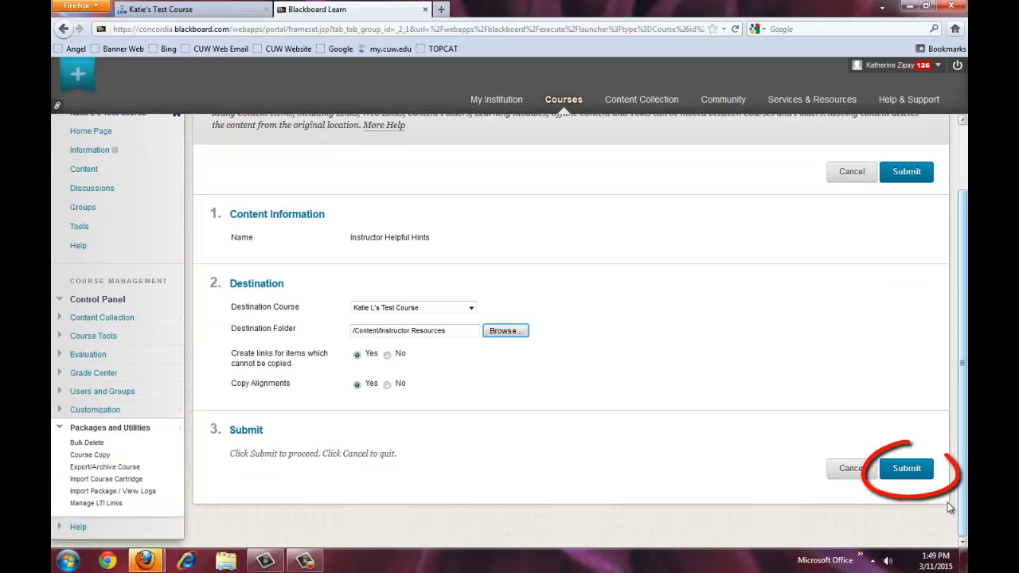
{"action": "left_click", "coordinate": [906, 468]}
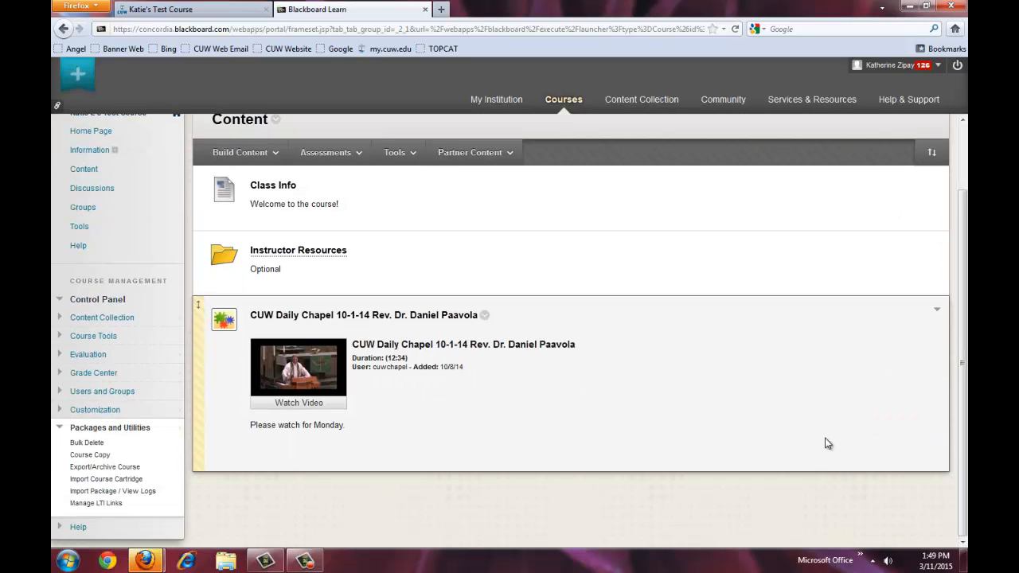
{"action": "mouse_move", "coordinate": [812, 420]}
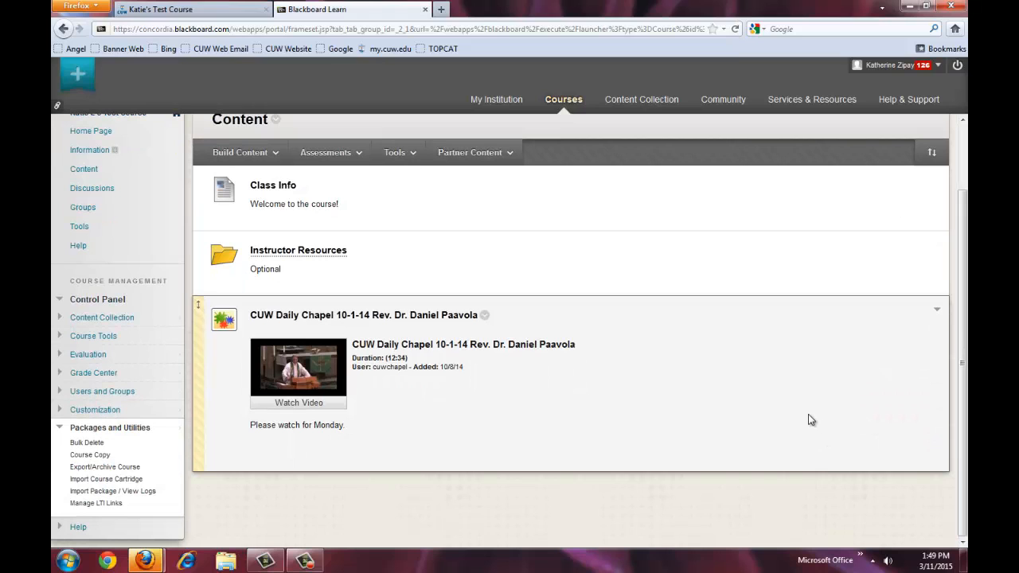
Open the Instructor Resources folder to confirm Instructor Helpful Hints is listed inside.
{"action": "left_click", "coordinate": [297, 250]}
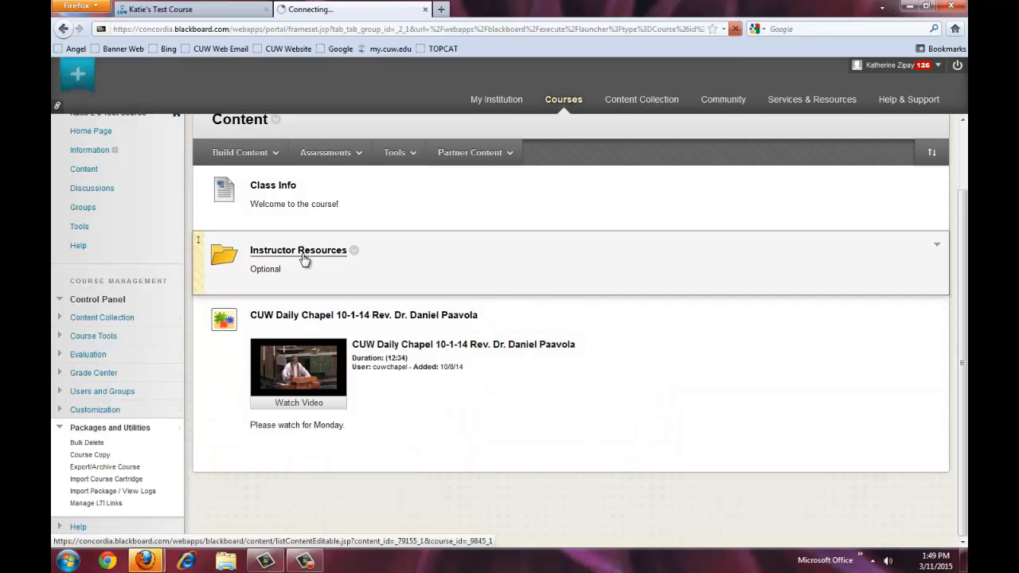
{"action": "left_click", "coordinate": [298, 250]}
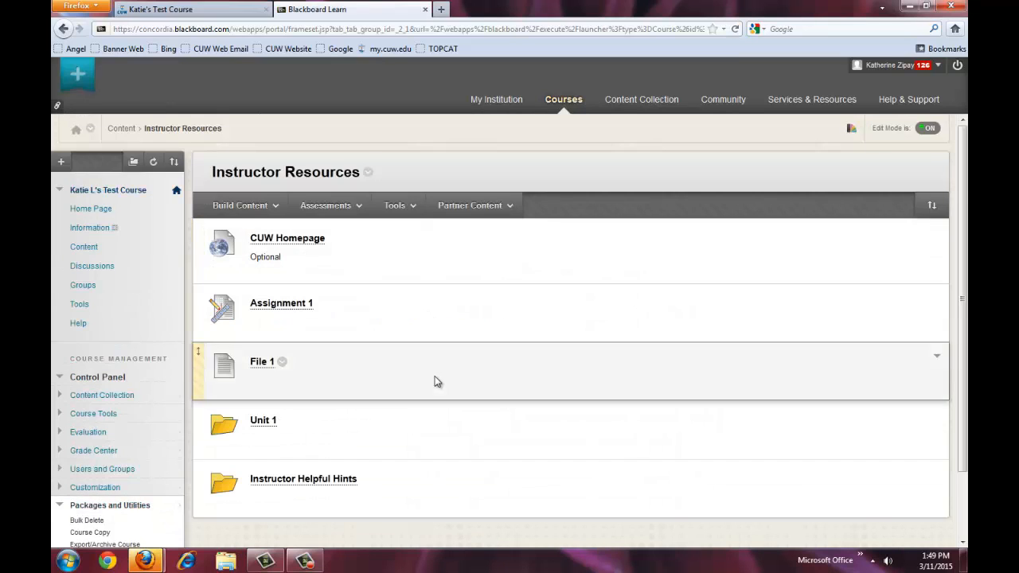